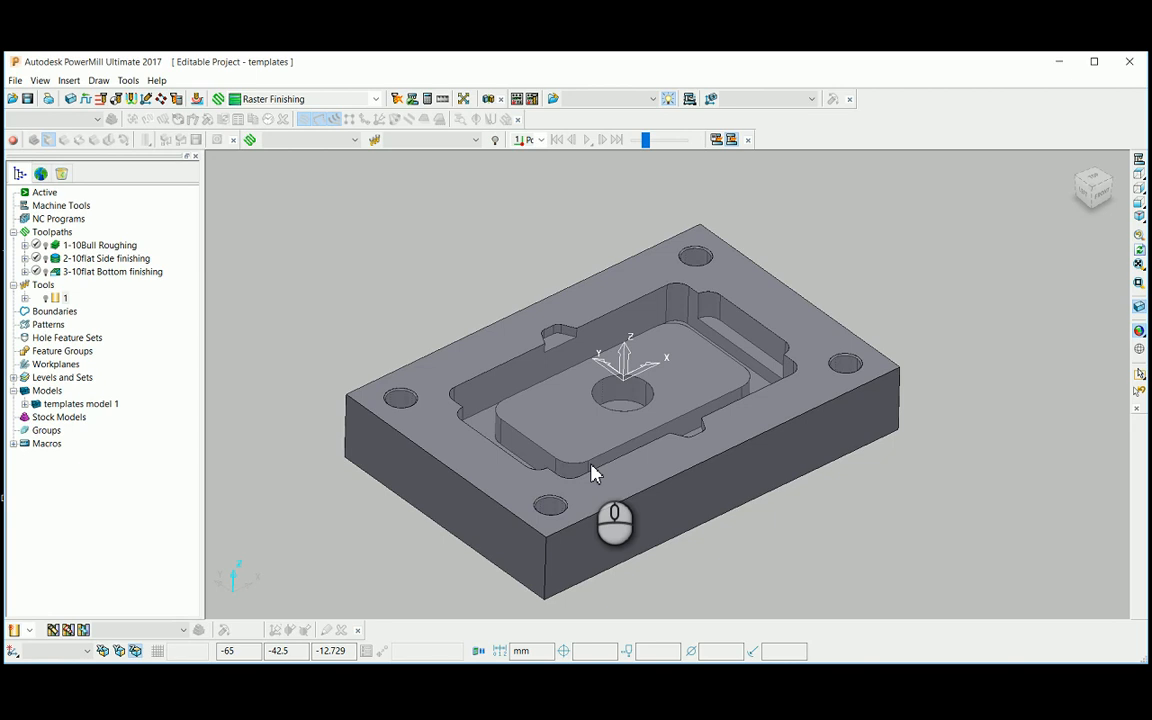
Step: Open the Insert menu to review the insertion options
left_click(68, 80)
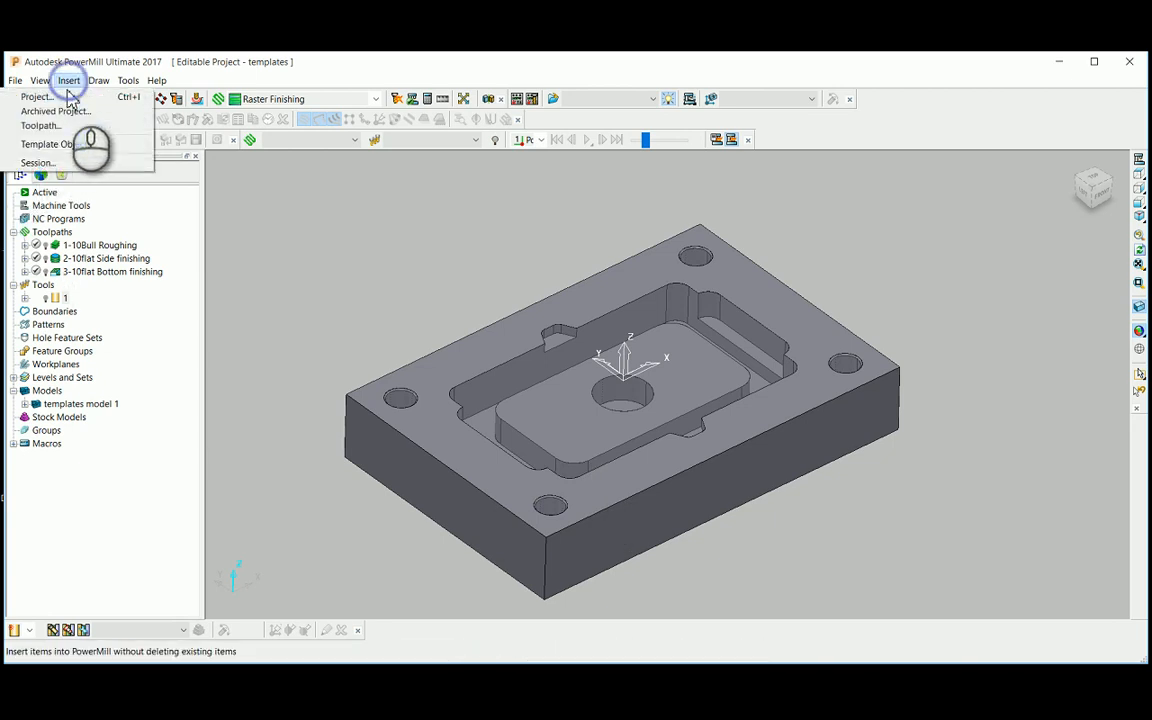
mouse_move(37, 96)
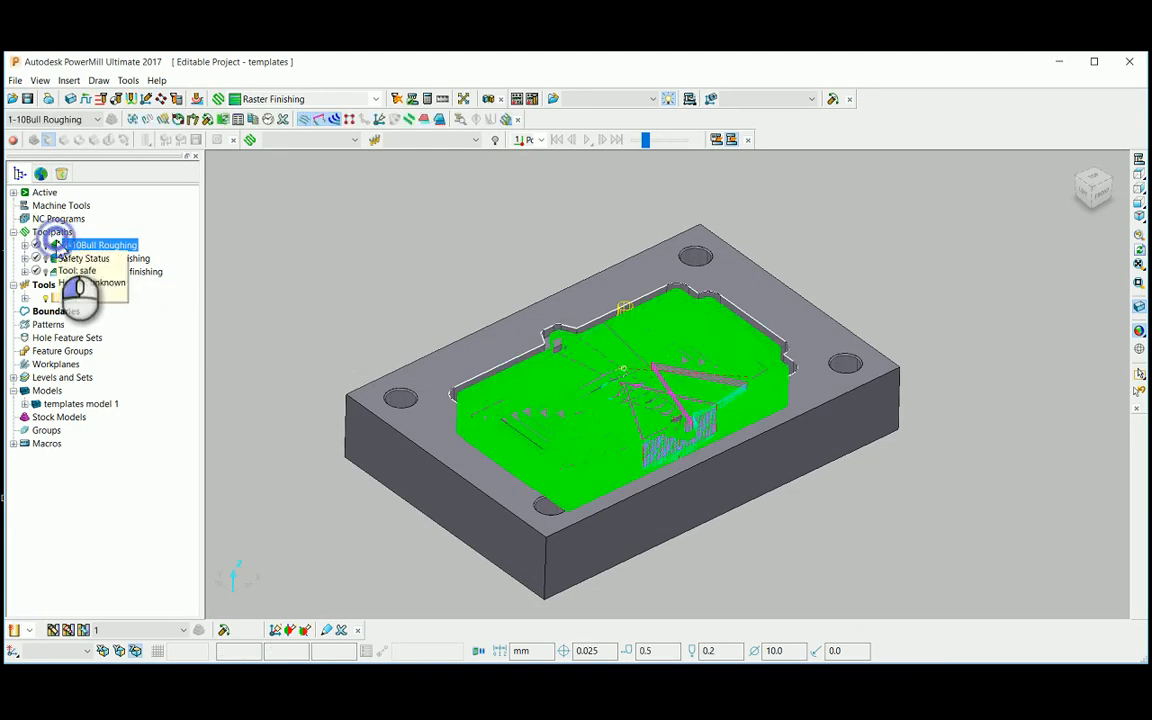
Step: Activate the 3-10flat Bottom finishing toolpath and bring up the File menu
left_click(105, 258)
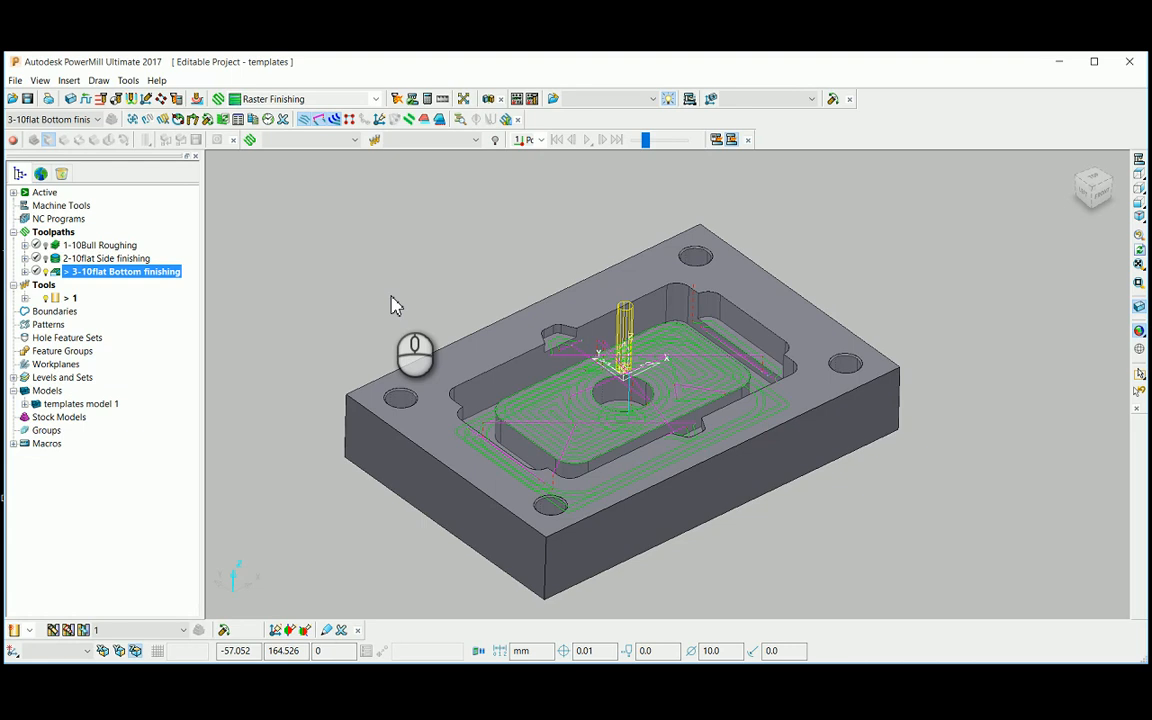
left_click(15, 80)
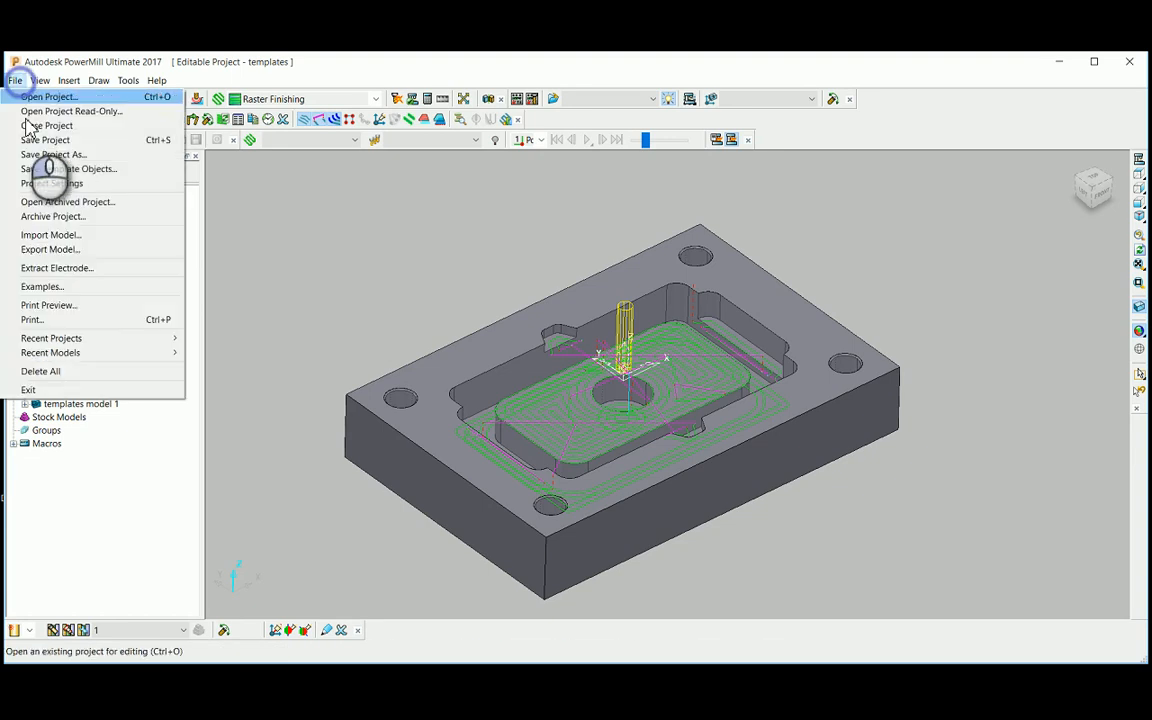
Step: Import the revised pocket model, templates model 2, into the project
left_click(51, 234)
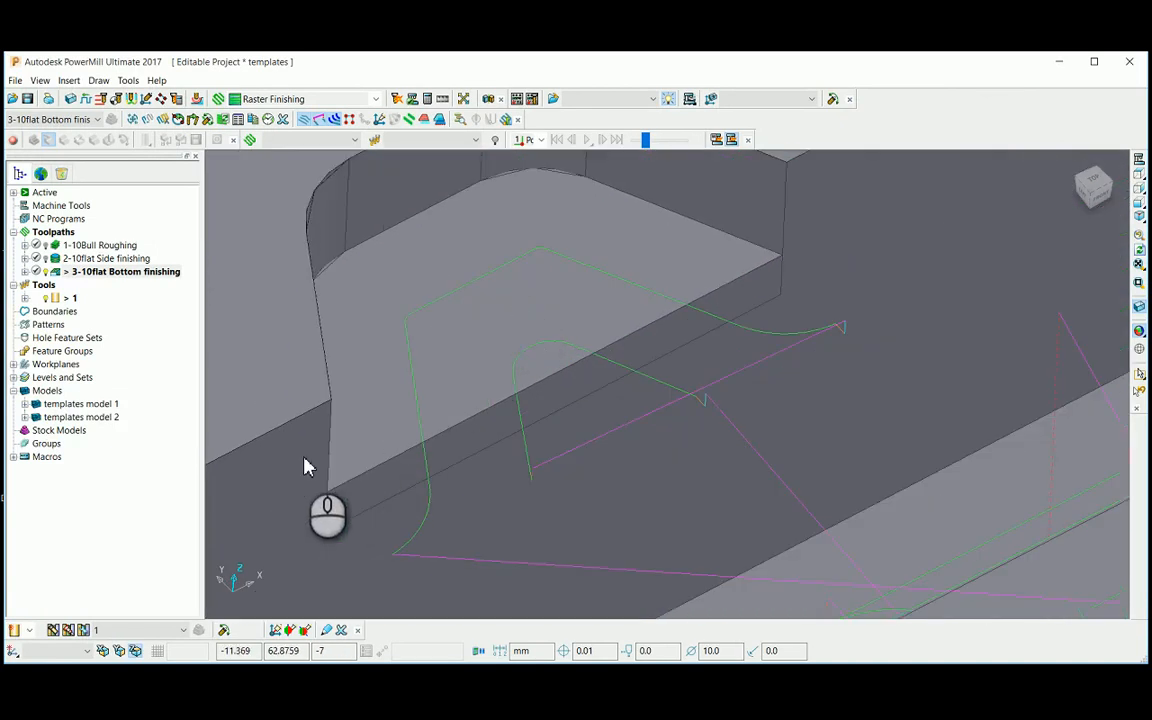
left_click(80, 403)
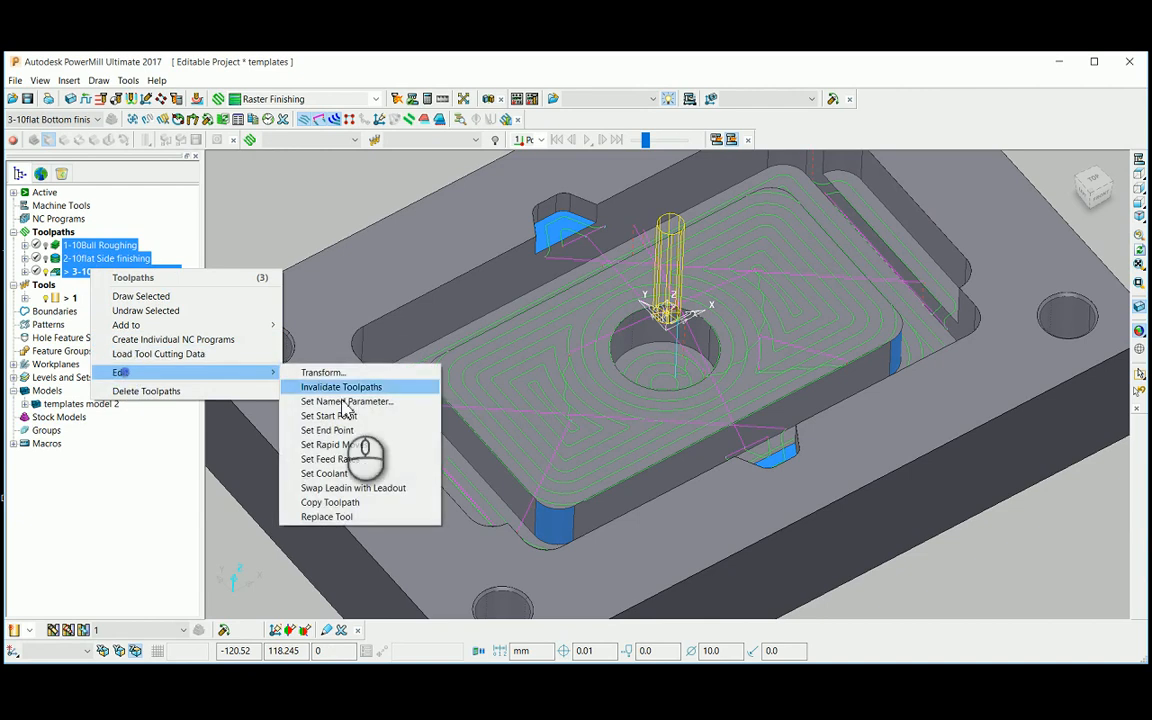
Step: Invalidate the three toolpaths, confirm, and batch process them against templates model 2
left_click(340, 387)
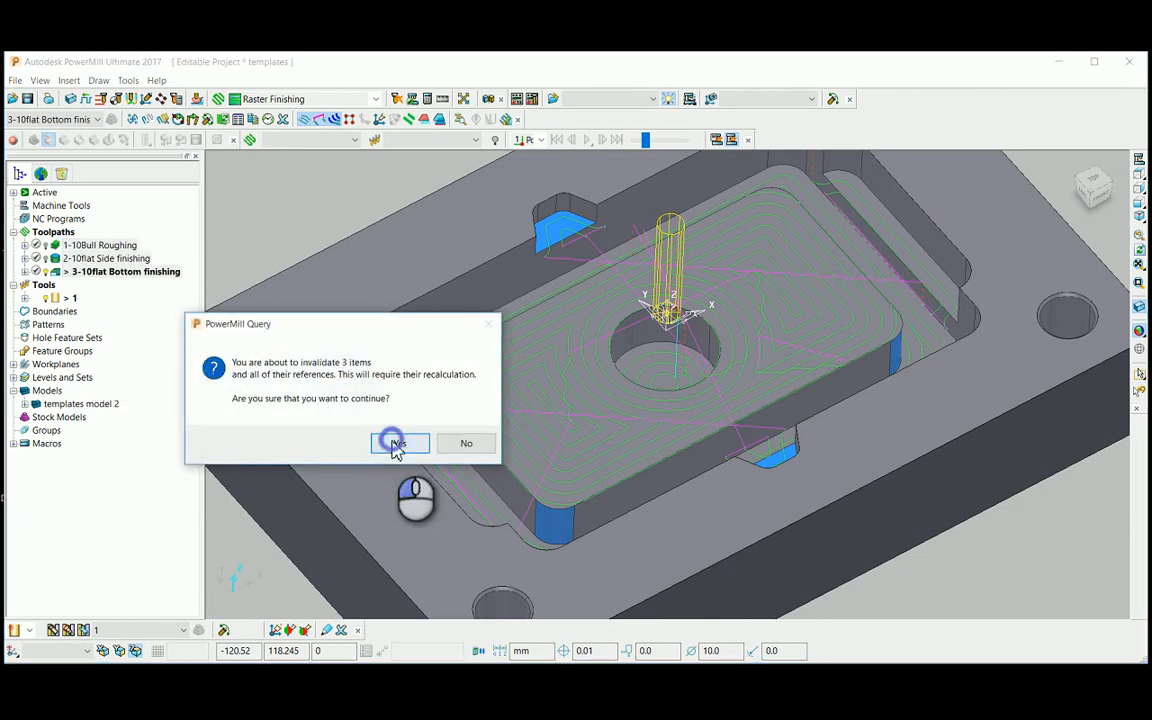
left_click(399, 443)
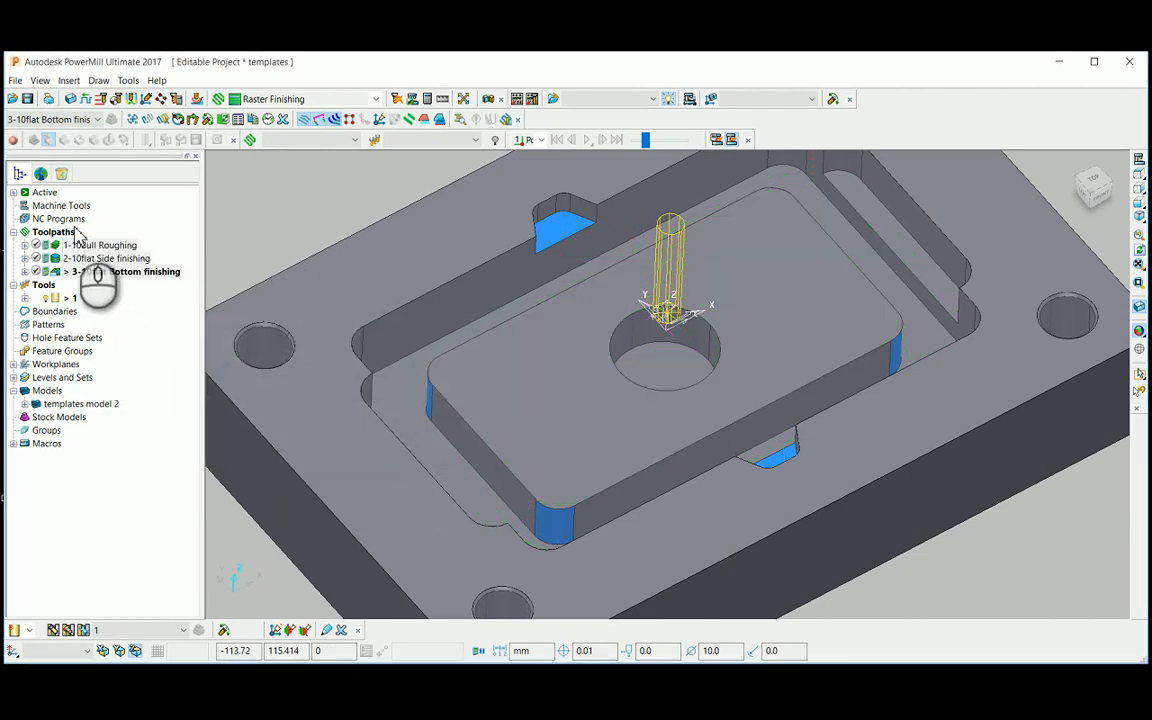
right_click(53, 231)
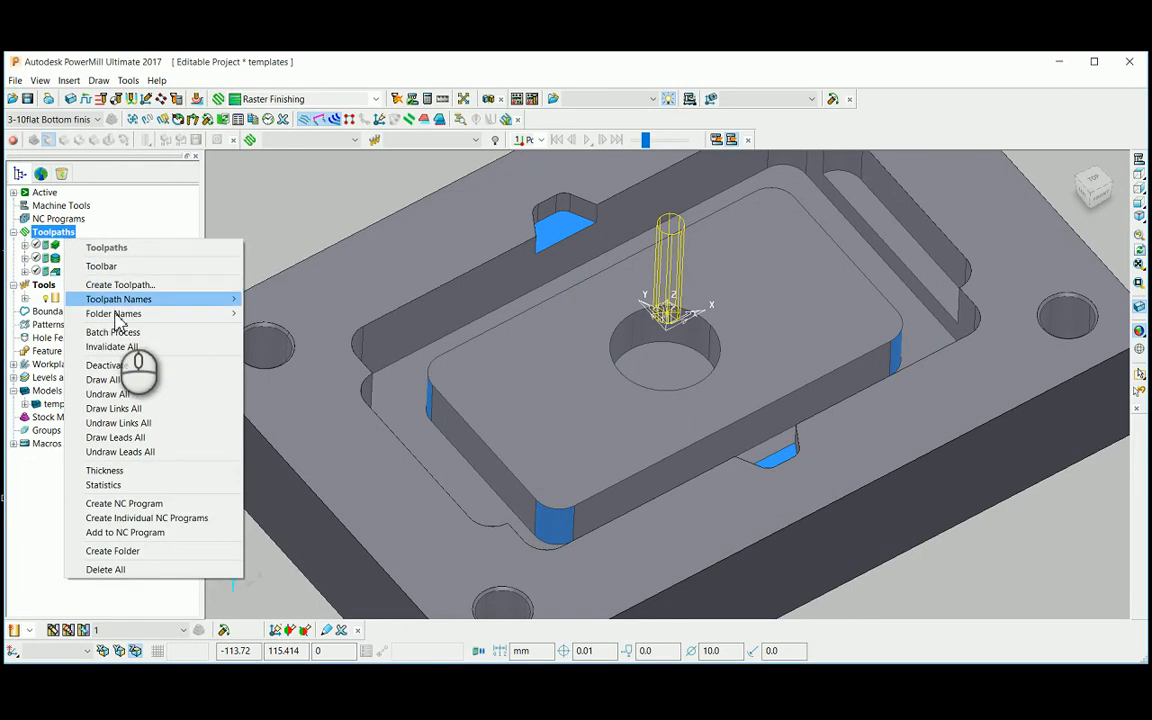
mouse_move(120, 332)
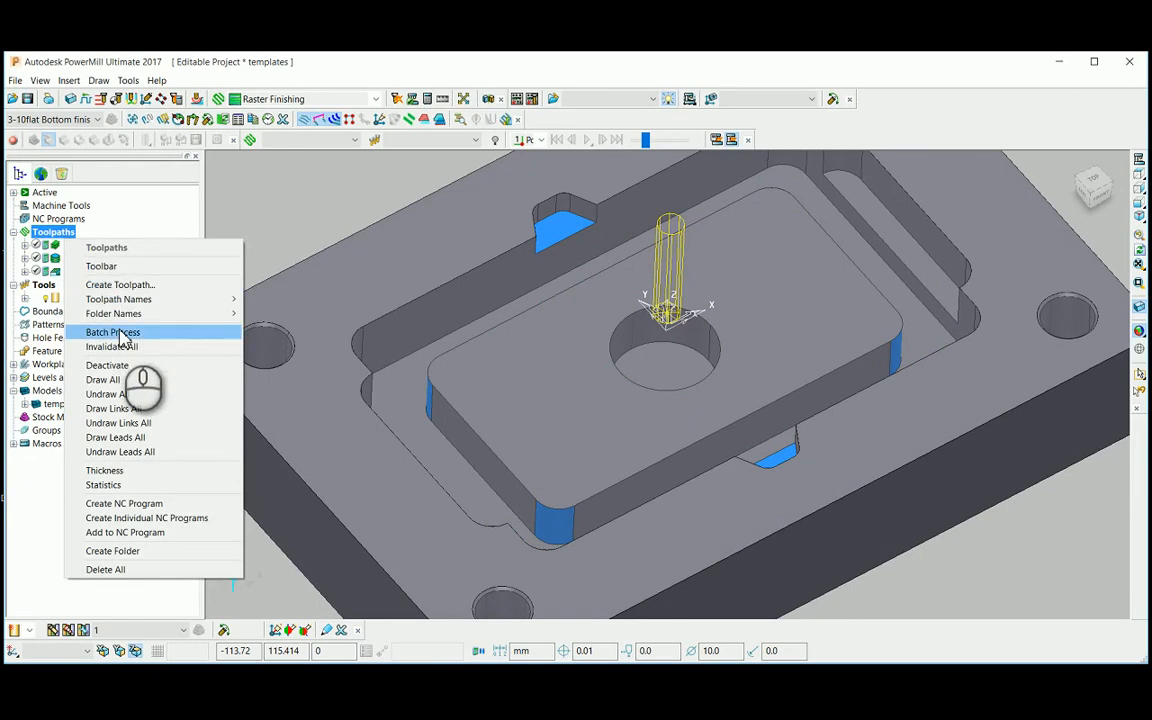
left_click(112, 332)
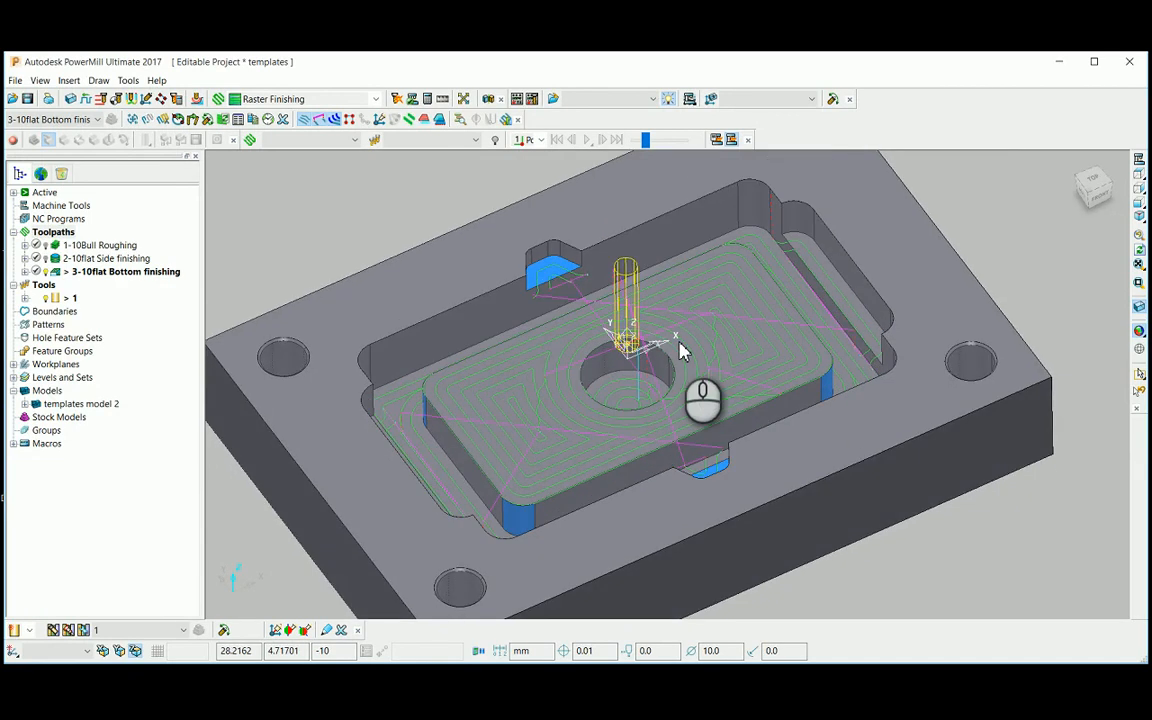
mouse_move(697, 400)
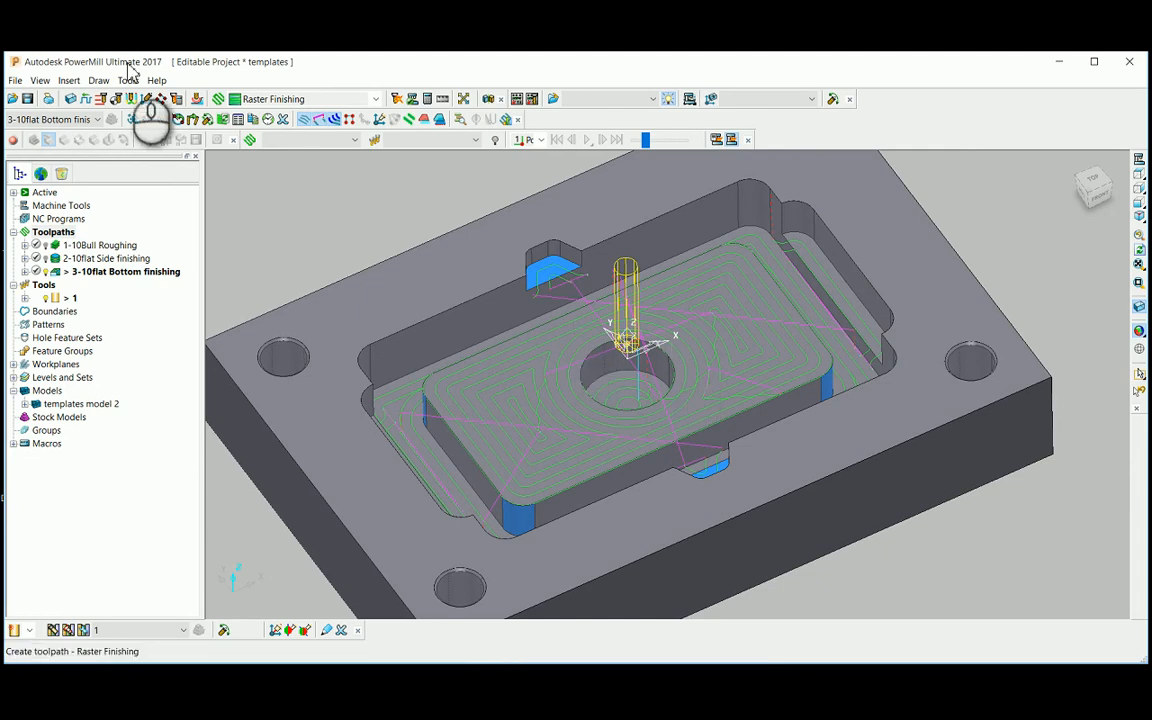
Step: Delete all toolpaths and all tools from the templates project
right_click(53, 231)
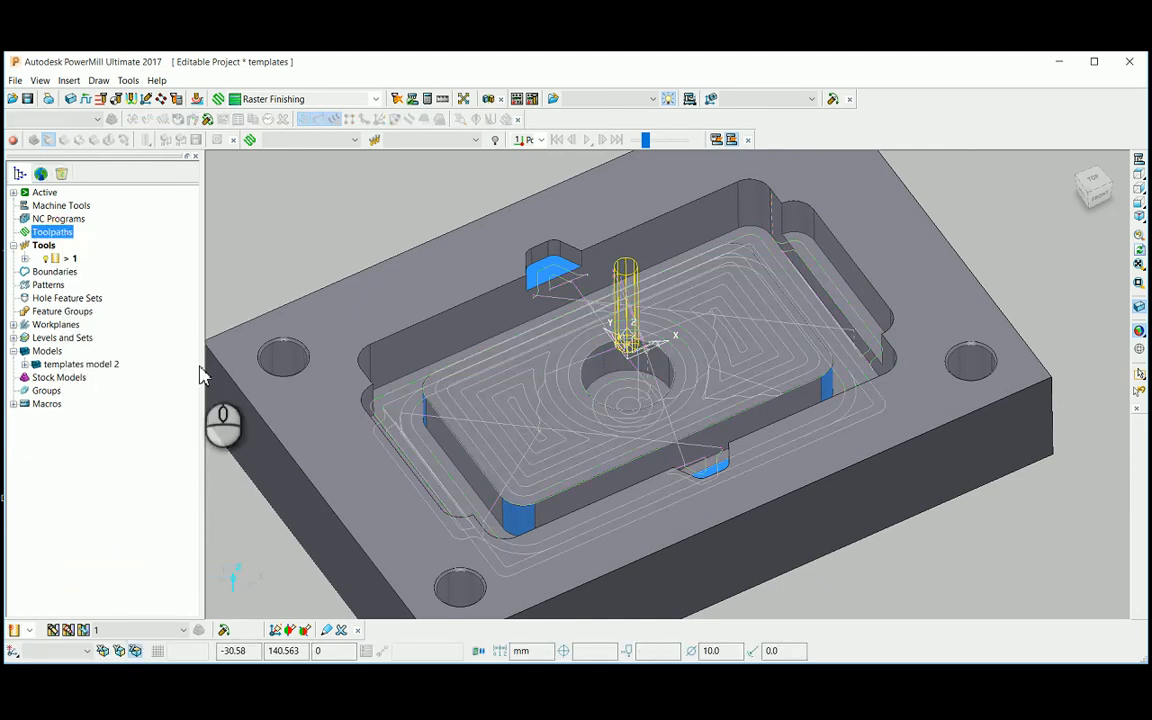
right_click(43, 245)
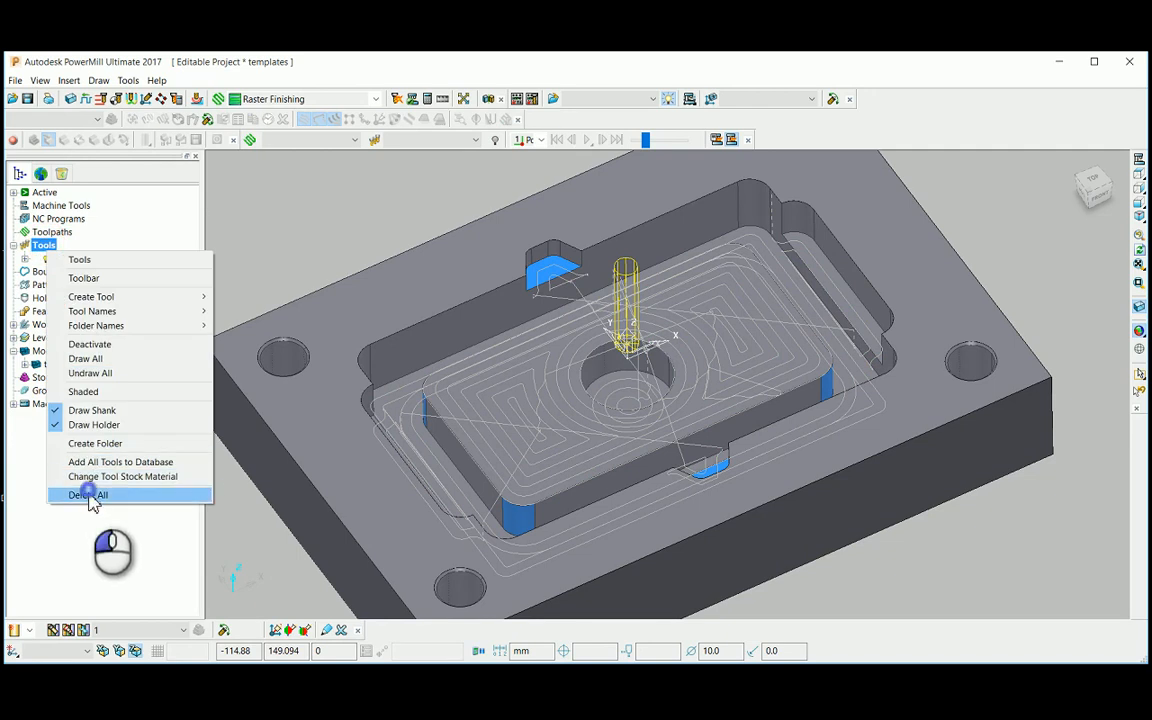
left_click(88, 494)
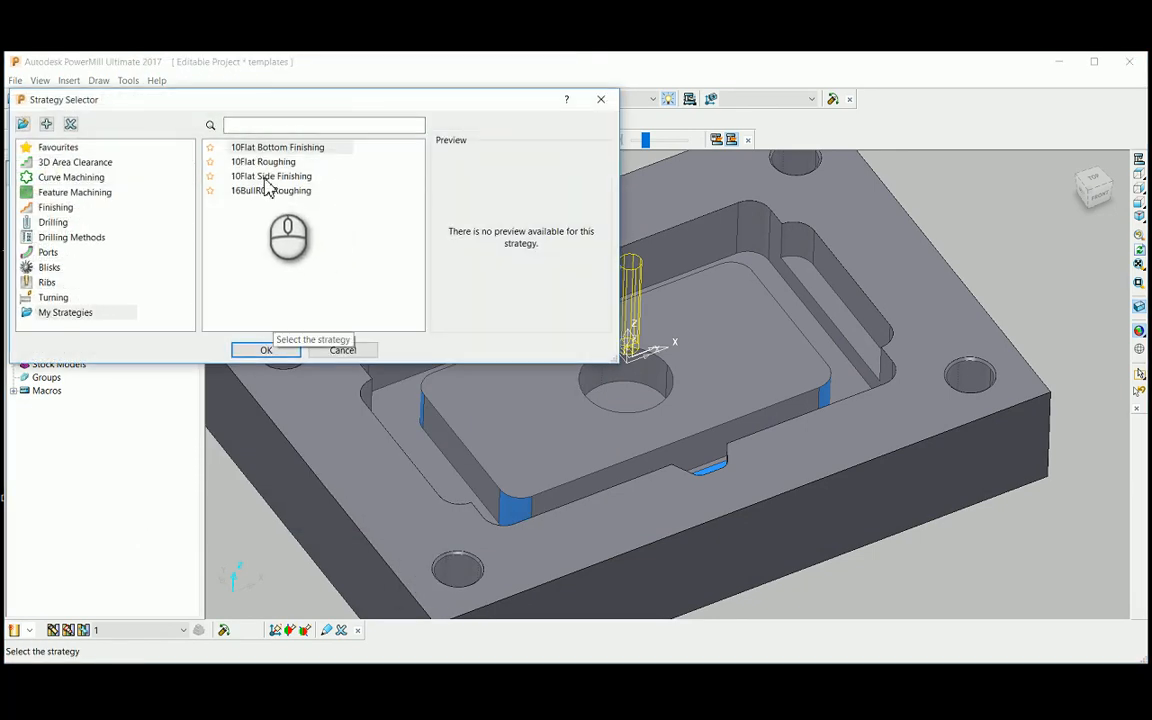
Step: Create toolpaths from the 10Flat Side and Bottom Finishing templates and start calculating
left_click(266, 350)
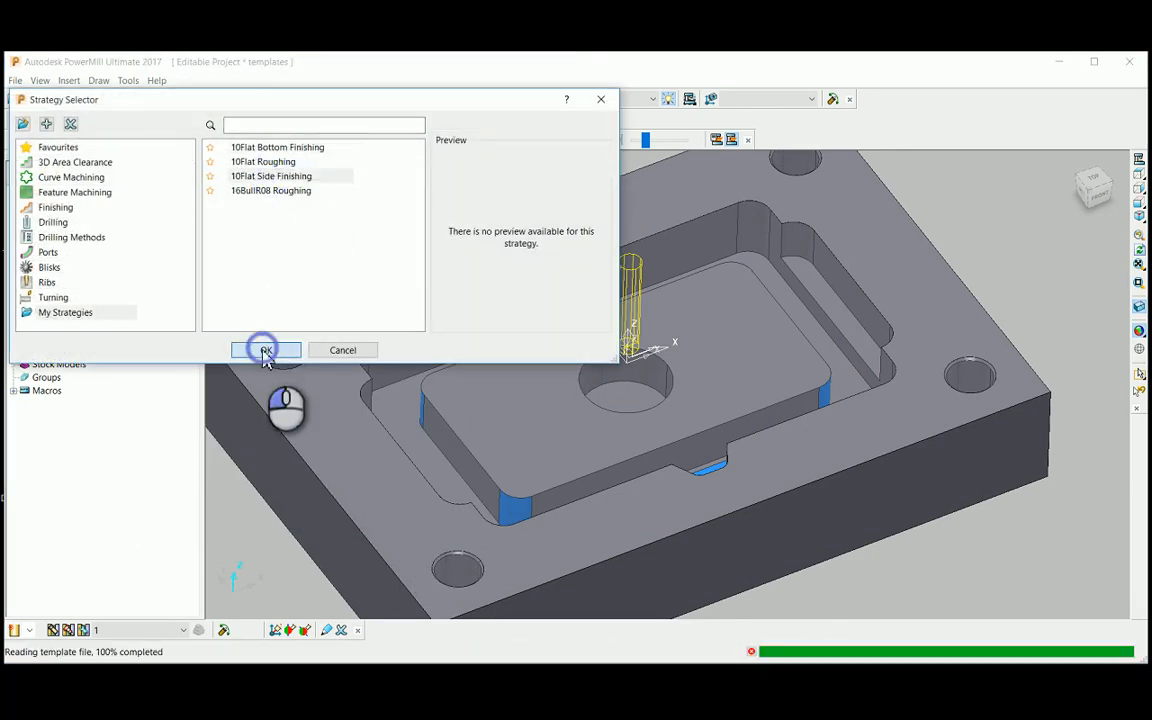
left_click(265, 350)
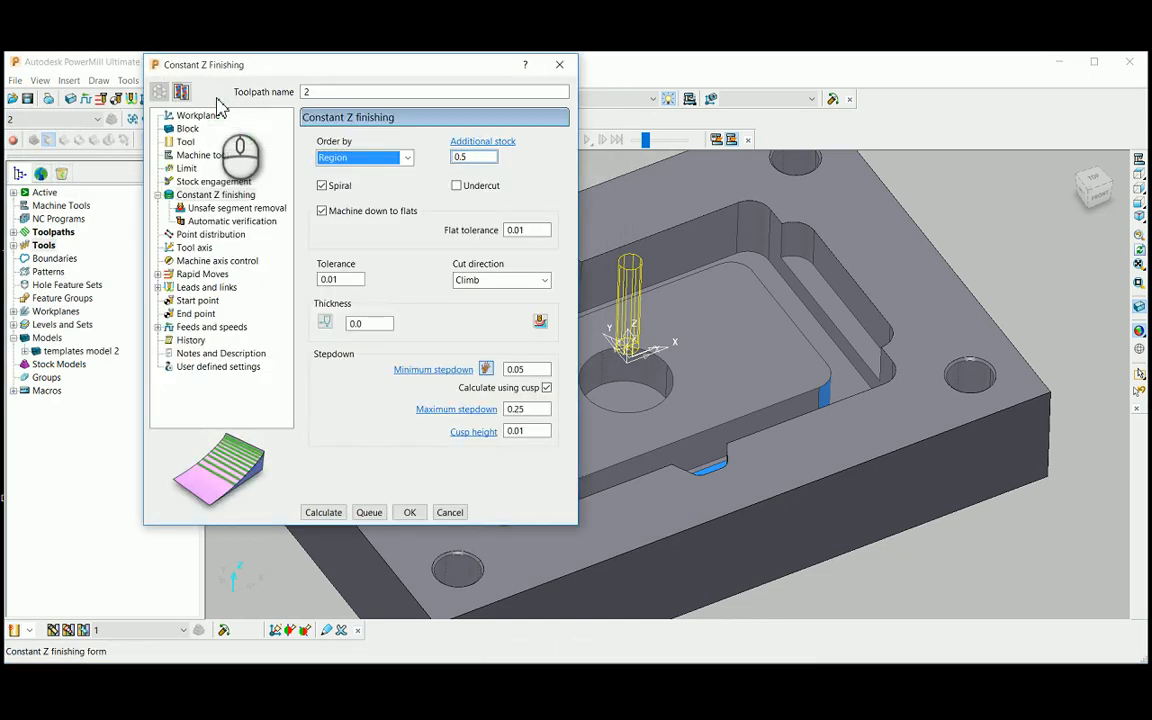
left_click(449, 512)
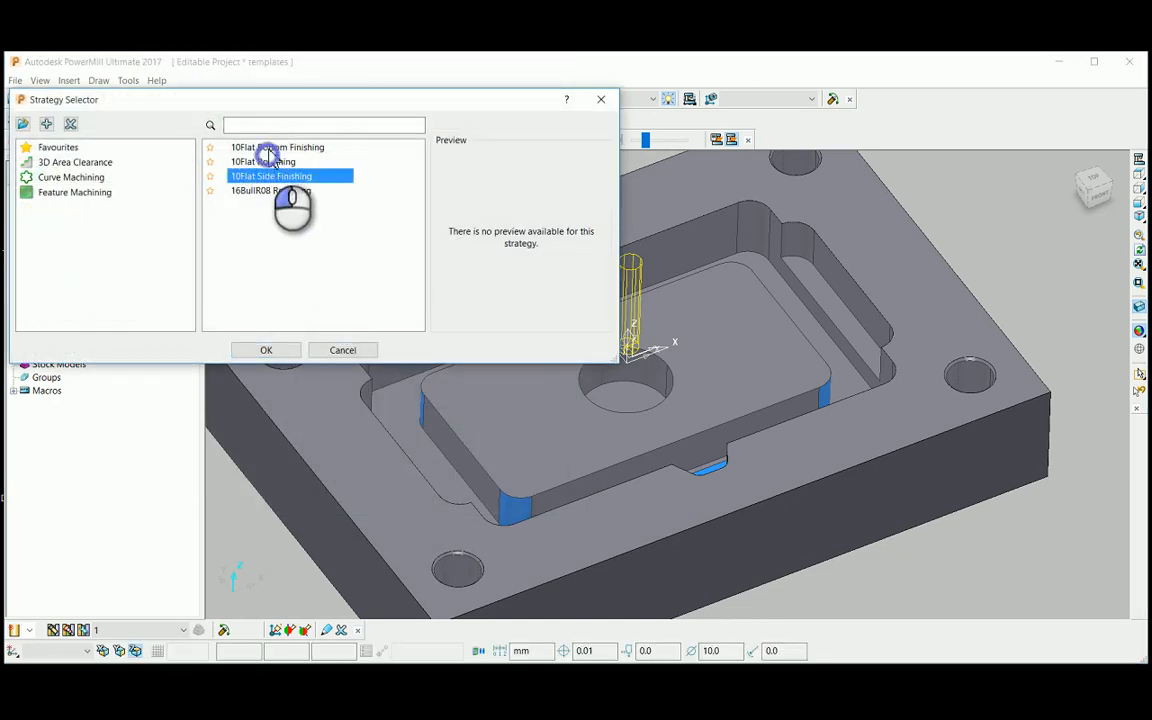
left_click(266, 350)
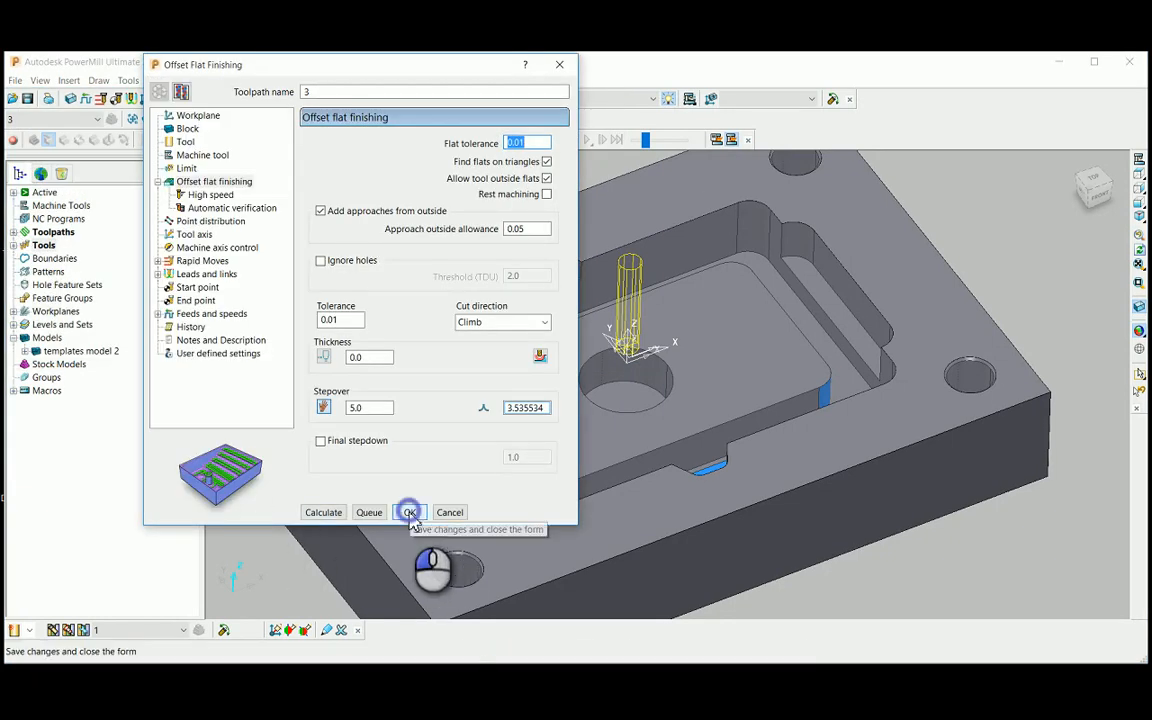
left_click(409, 512)
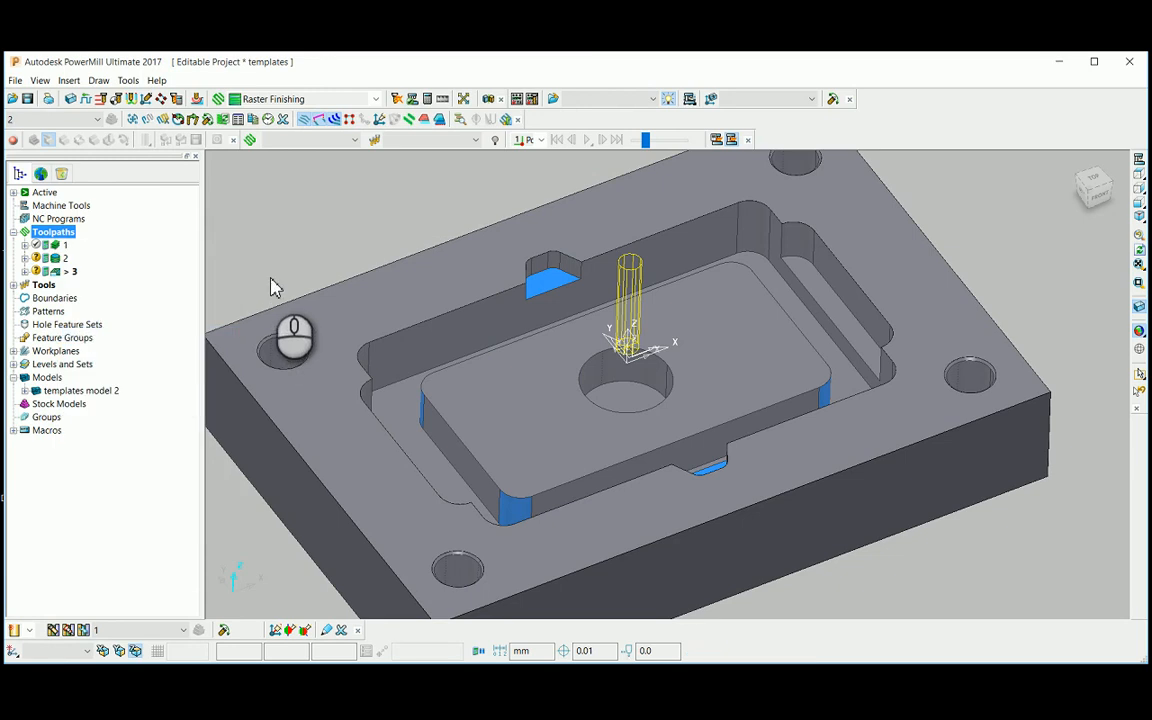
left_click(278, 286)
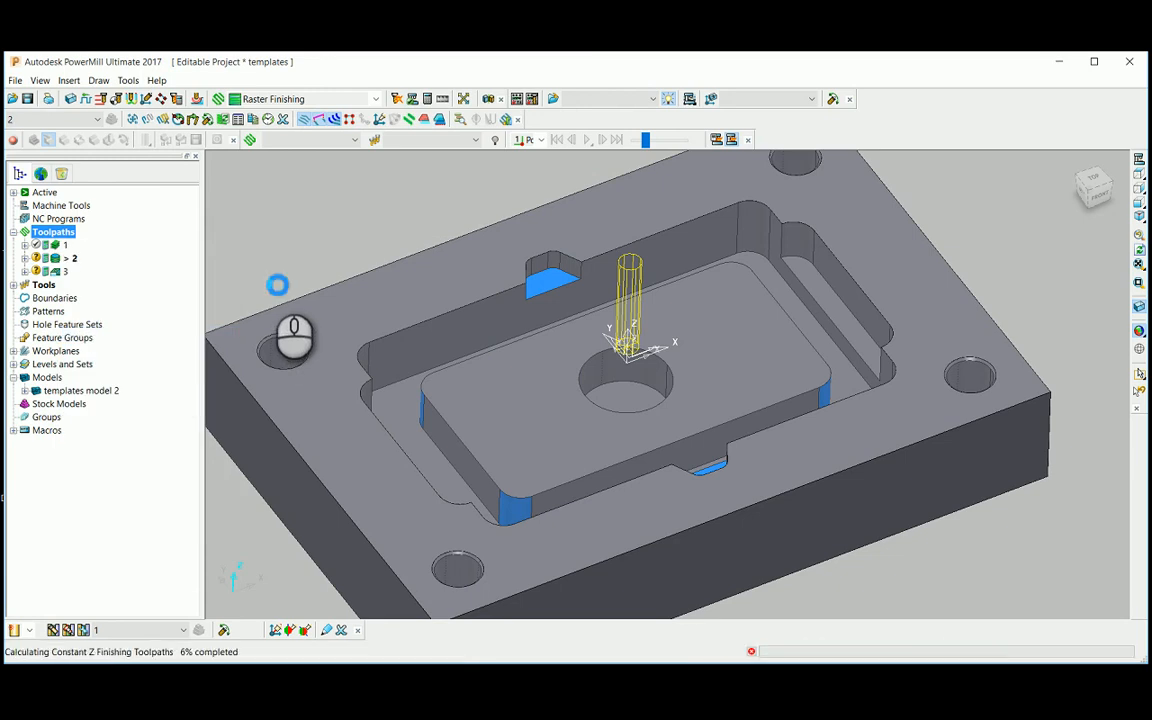